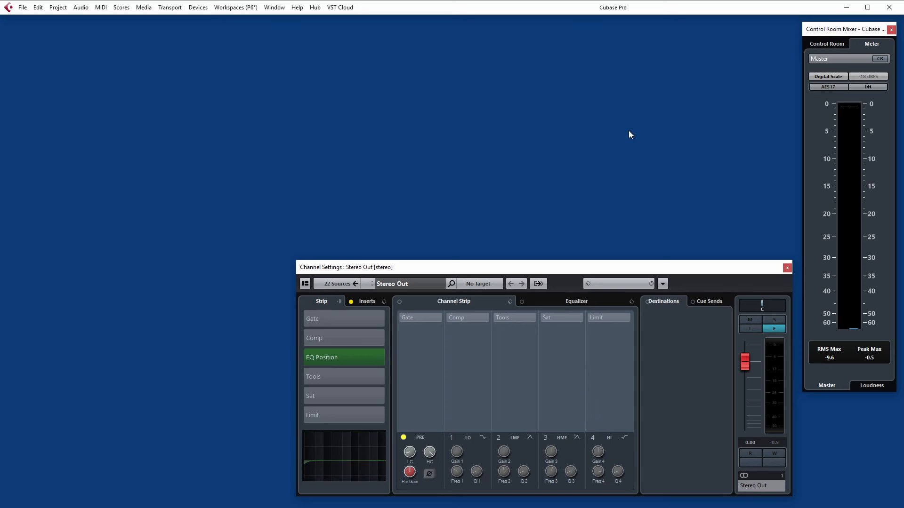
mouse_move(629, 137)
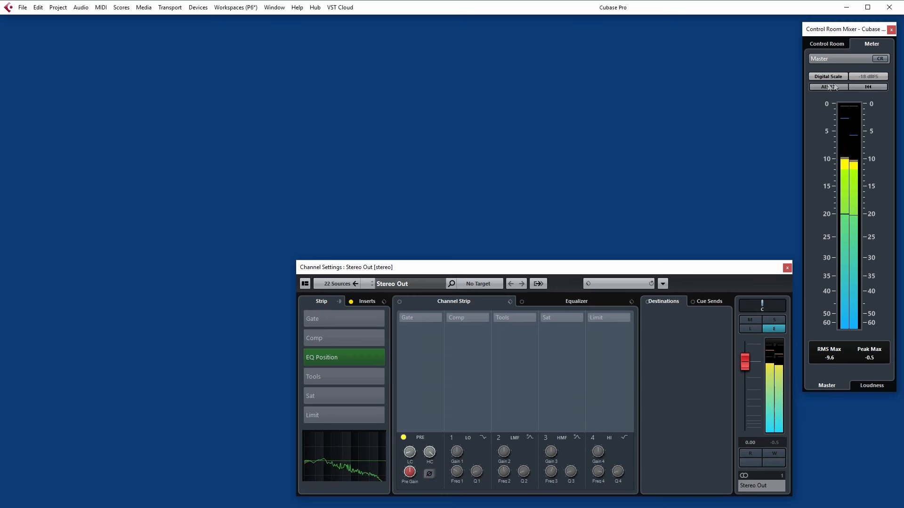
- Choose a meter scale, engage the Stereo Out low-cut near 25 Hz, and show its inserts
left_click(827, 76)
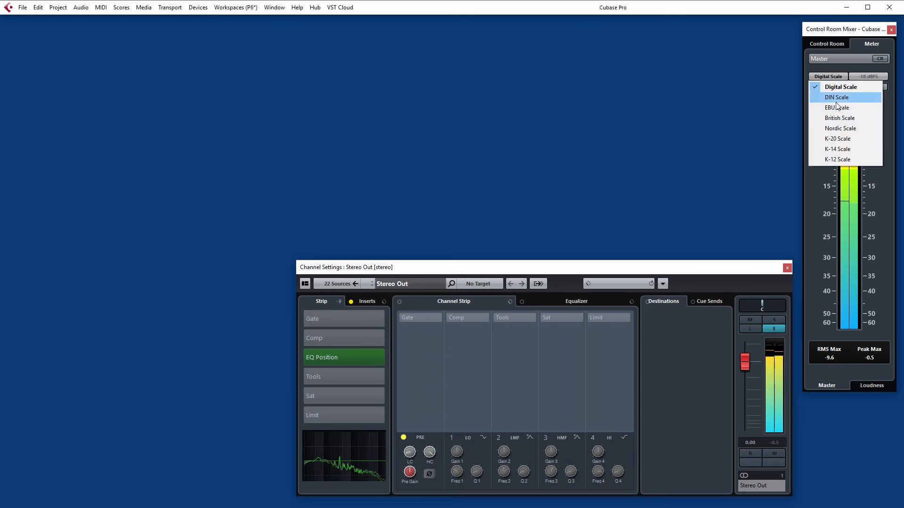
mouse_move(841, 86)
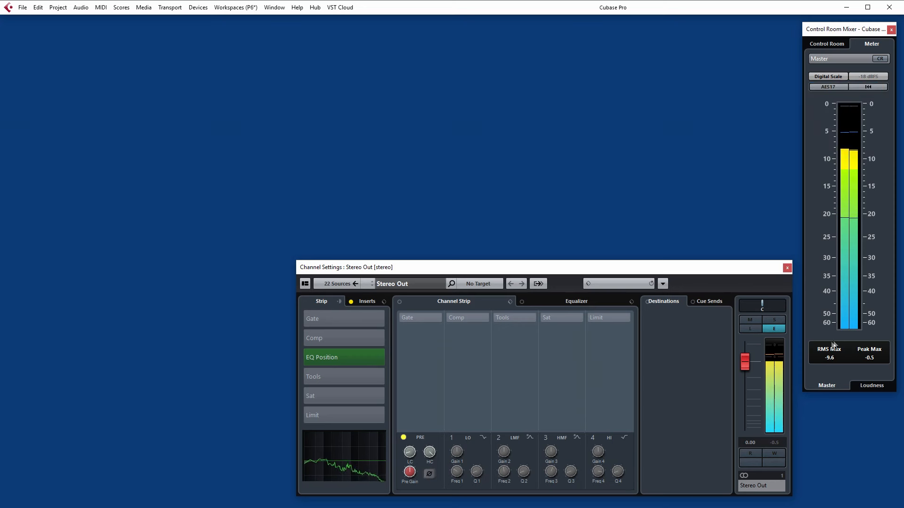
mouse_move(876, 364)
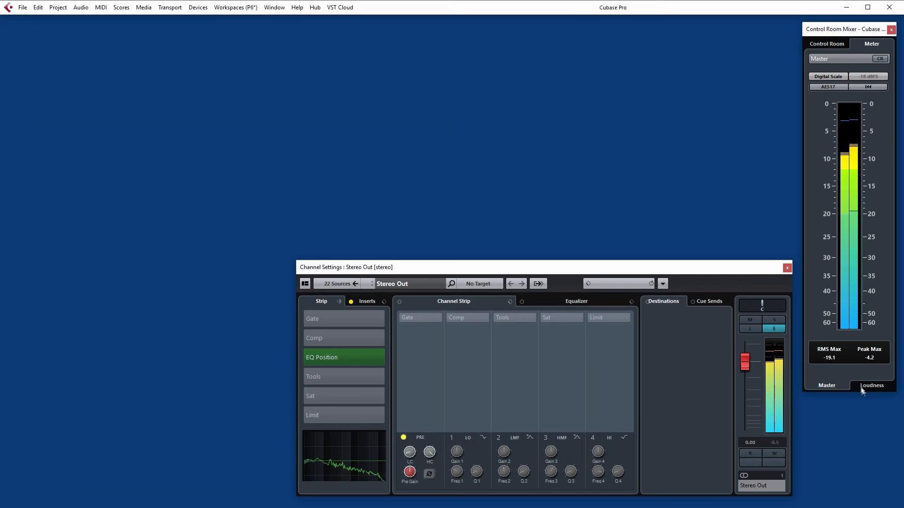
left_click(871, 386)
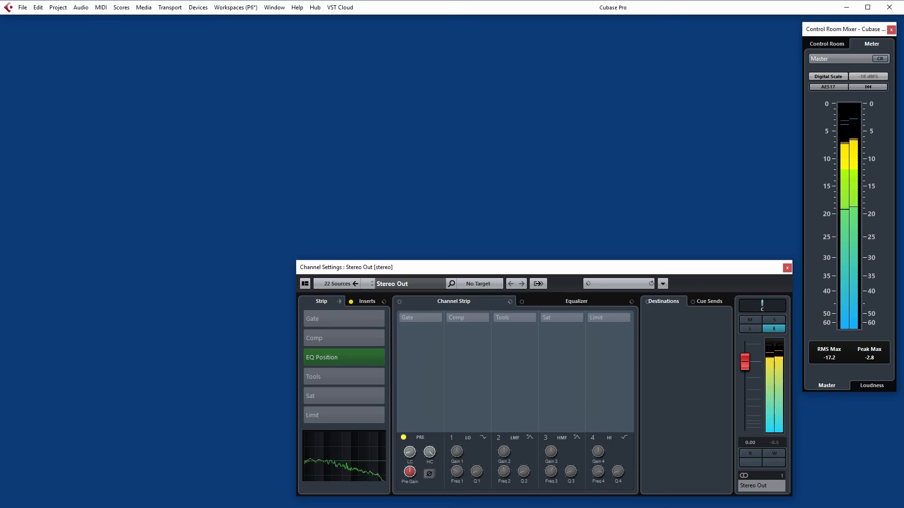
left_click(408, 452)
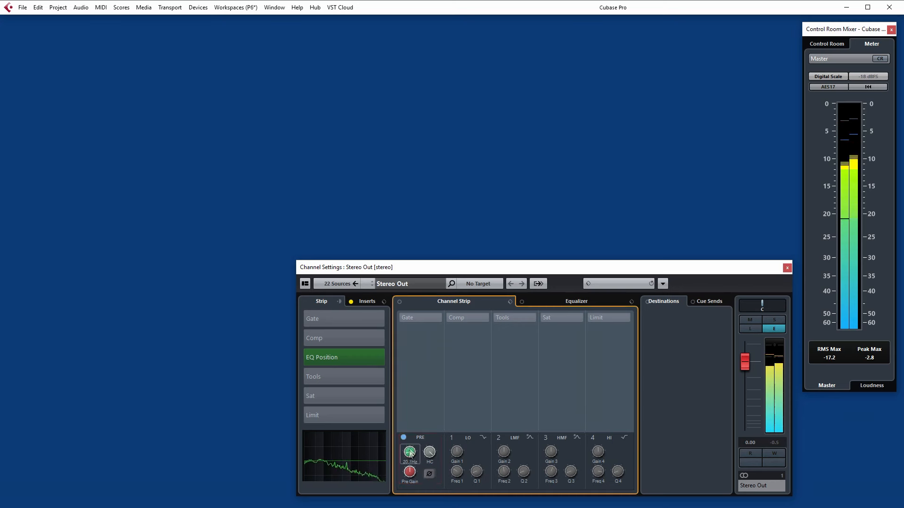
left_click_drag(409, 451, 413, 449)
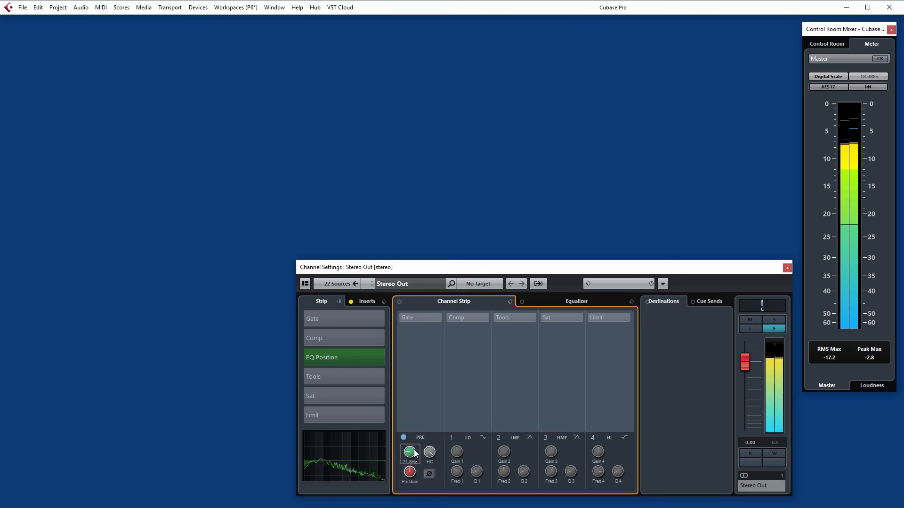
left_click_drag(408, 452, 410, 458)
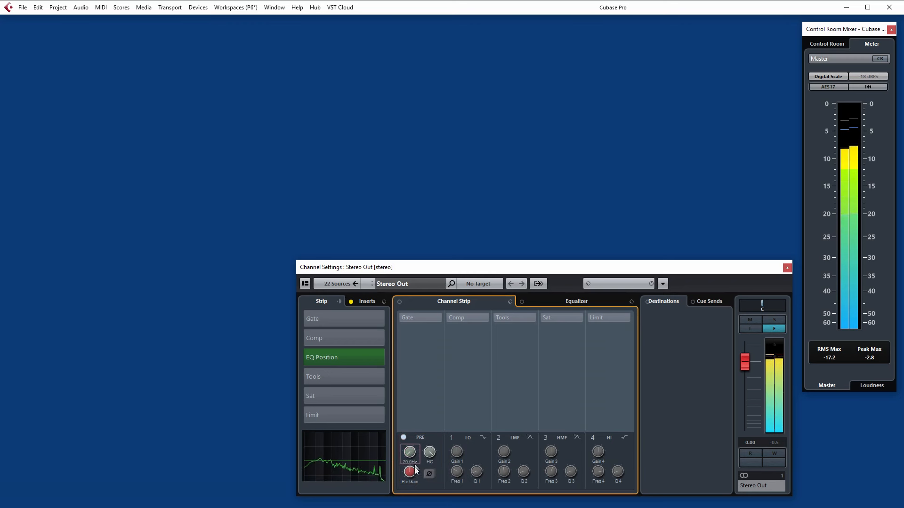
left_click_drag(409, 451, 409, 444)
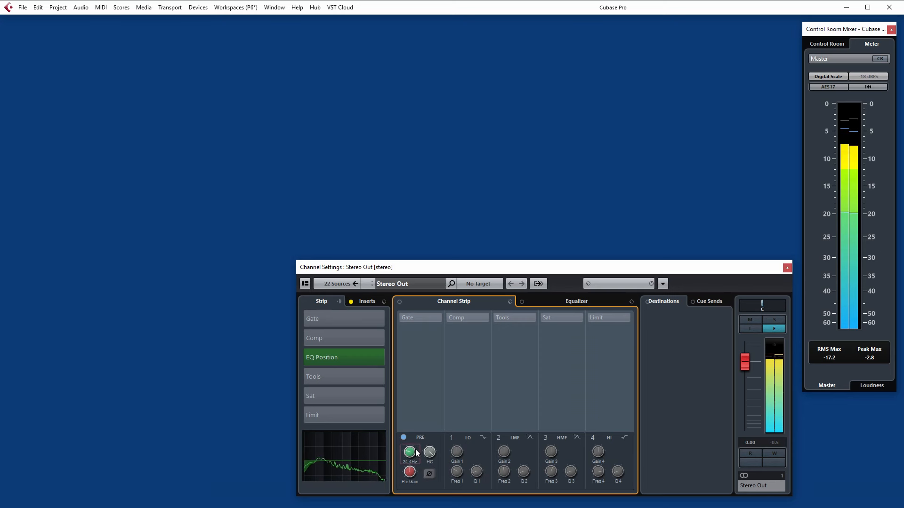
right_click(409, 452)
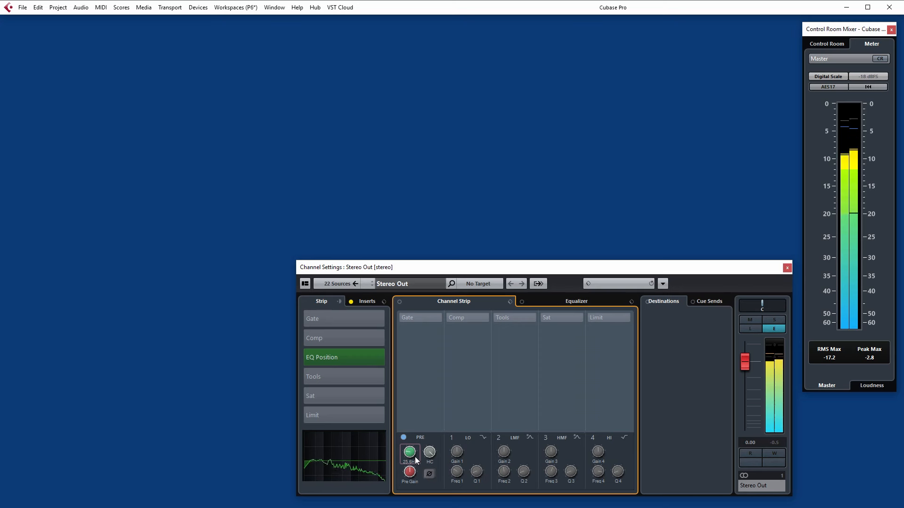
left_click(367, 301)
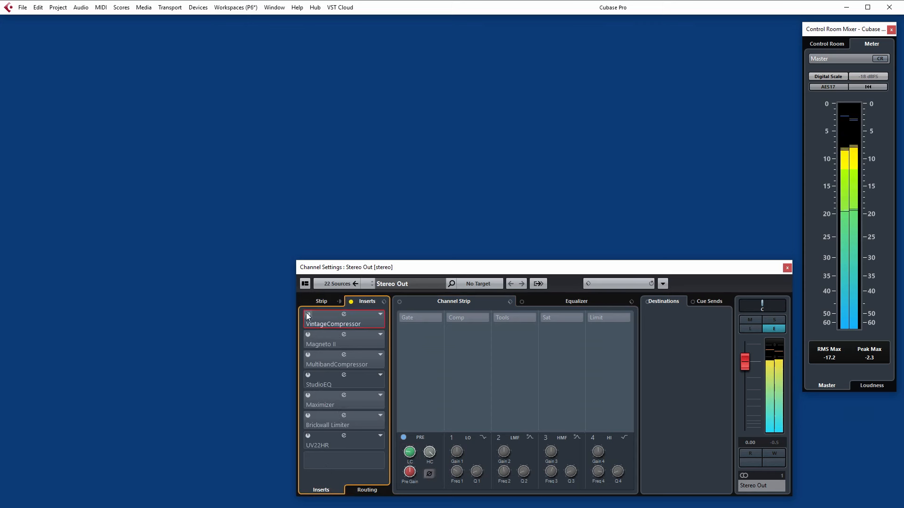
- Switch on VintageCompressor in slot 1 and Magneto II in slot 2, with both editors open
left_click(344, 318)
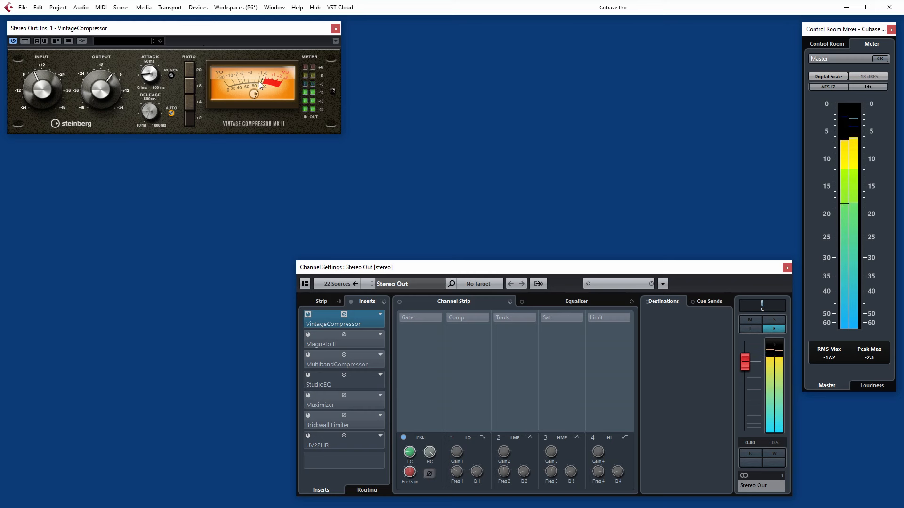
mouse_move(170, 114)
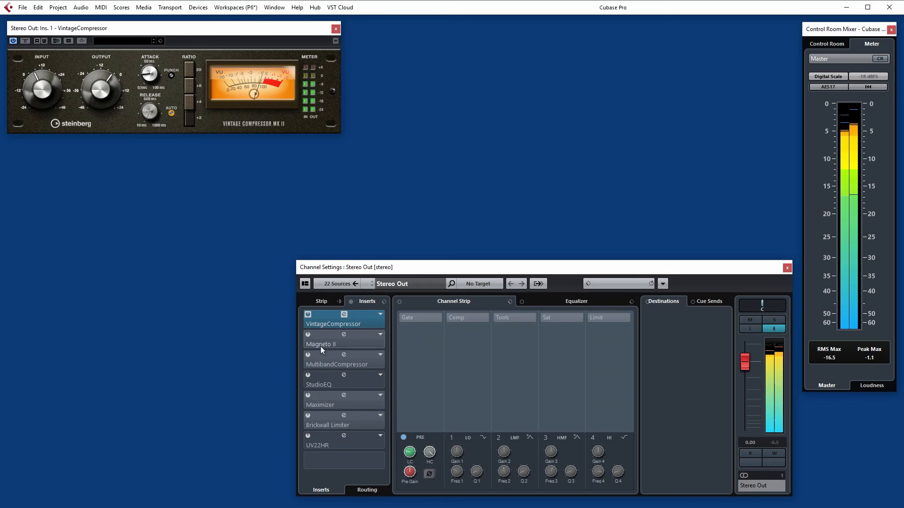
left_click(334, 344)
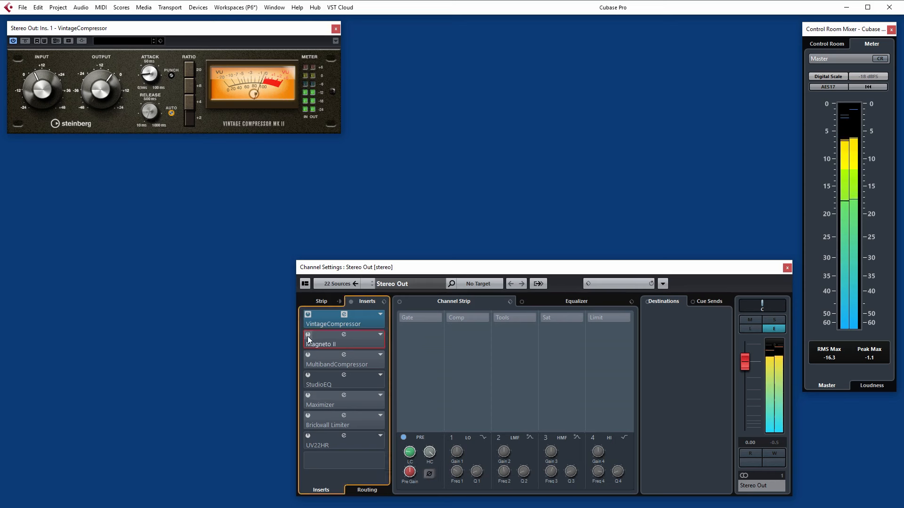
left_click(344, 336)
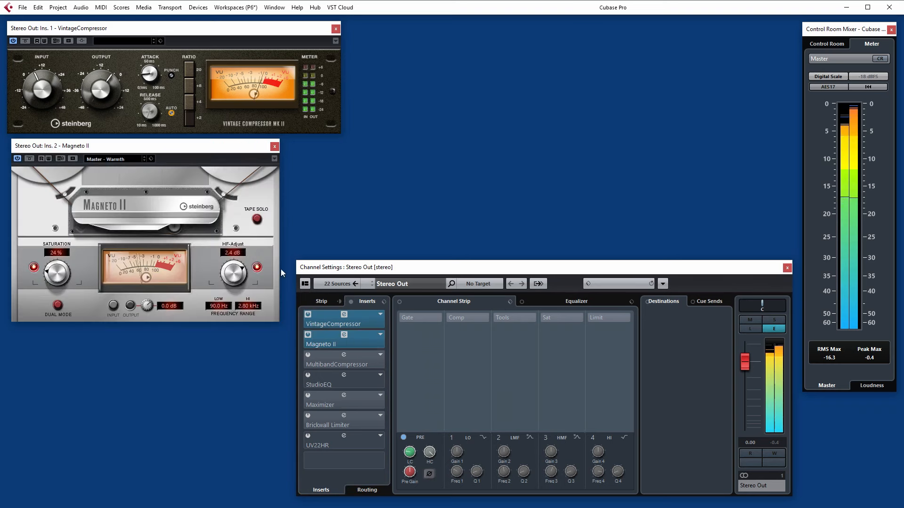
left_click(256, 220)
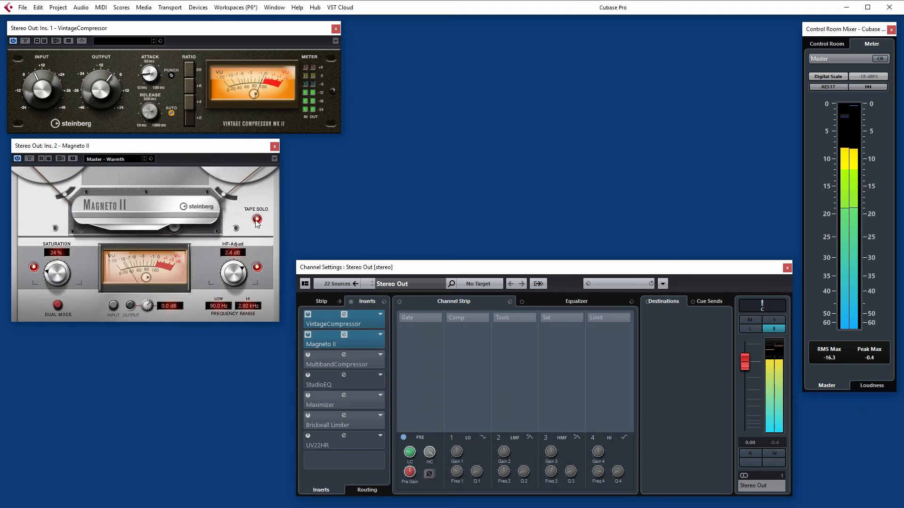
left_click(257, 219)
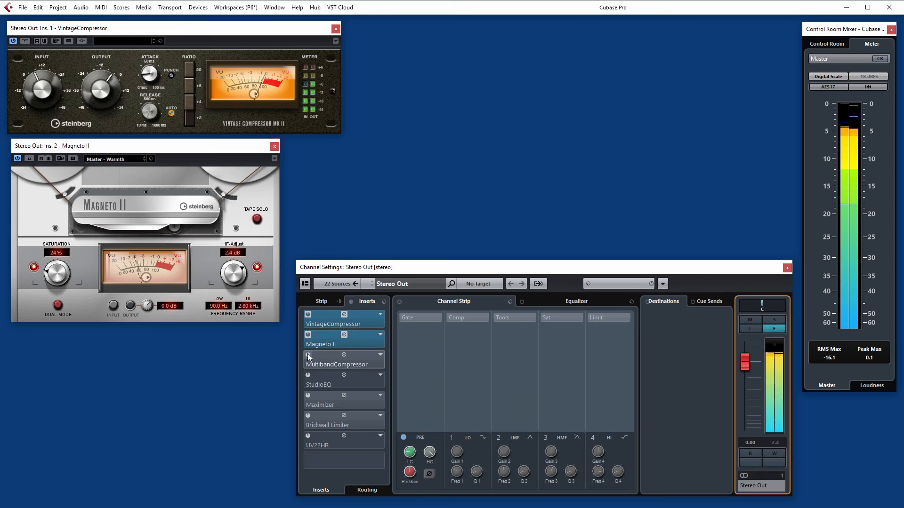
left_click(344, 356)
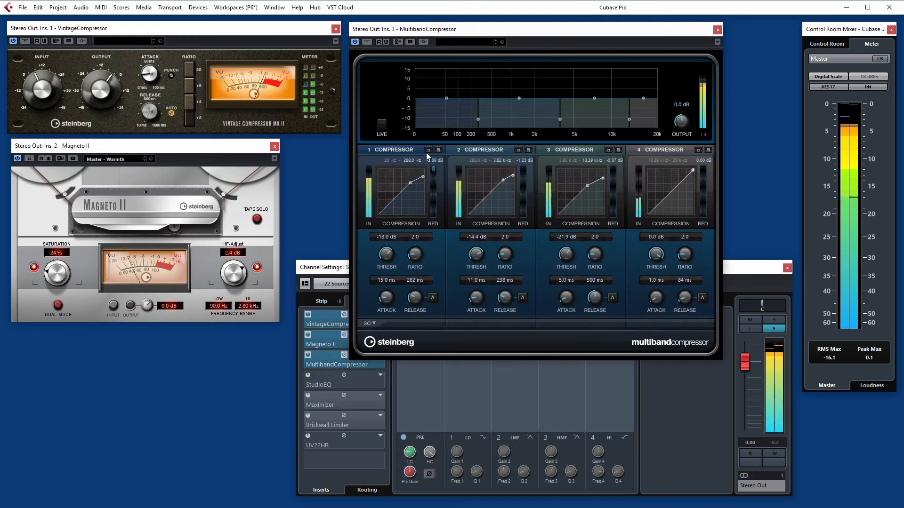
left_click(438, 150)
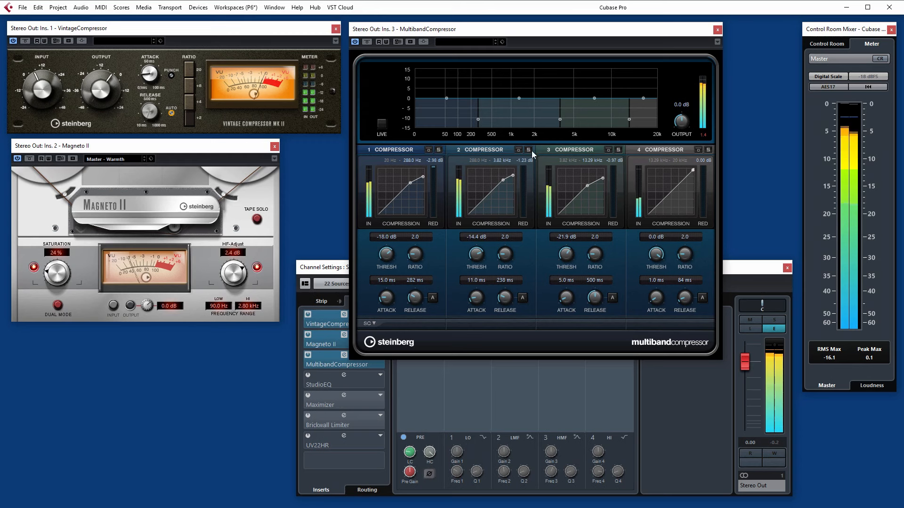
left_click(528, 149)
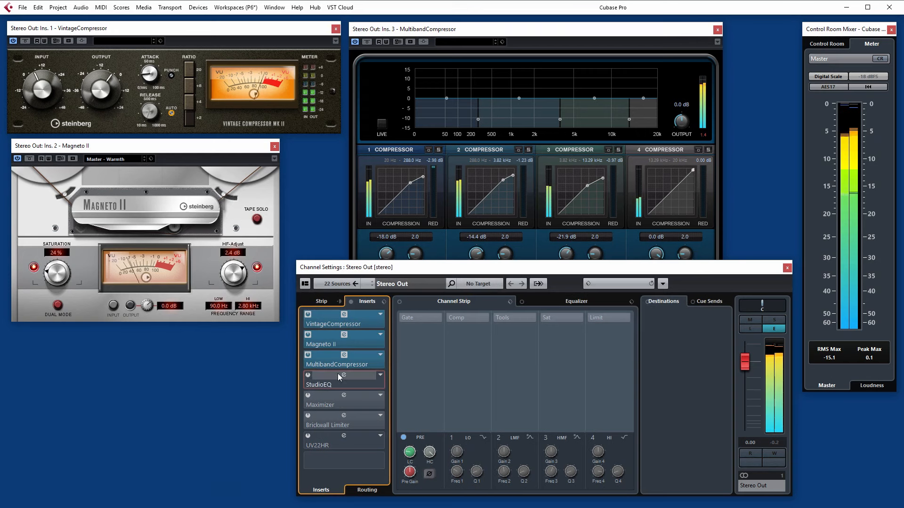
- Open StudioEQ and enable band 2, boosting about +6.9 dB at 2897 Hz
double_click(319, 385)
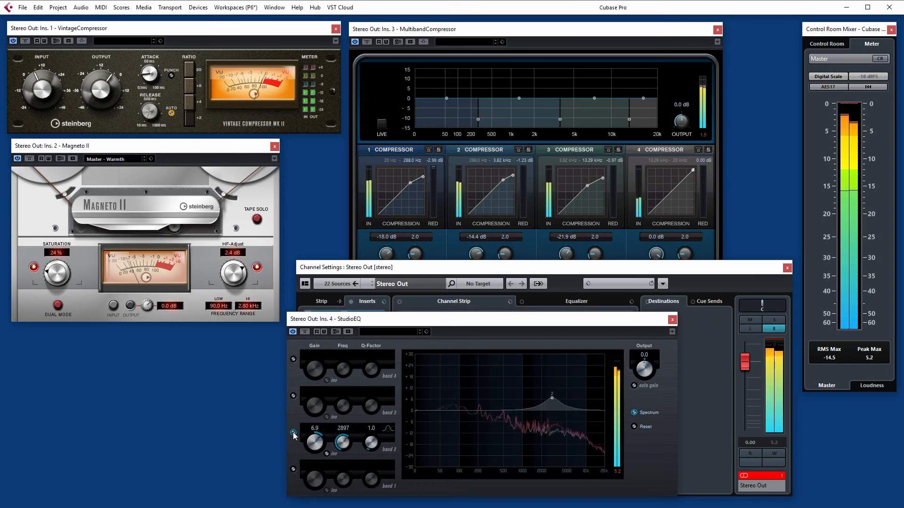
left_click(365, 301)
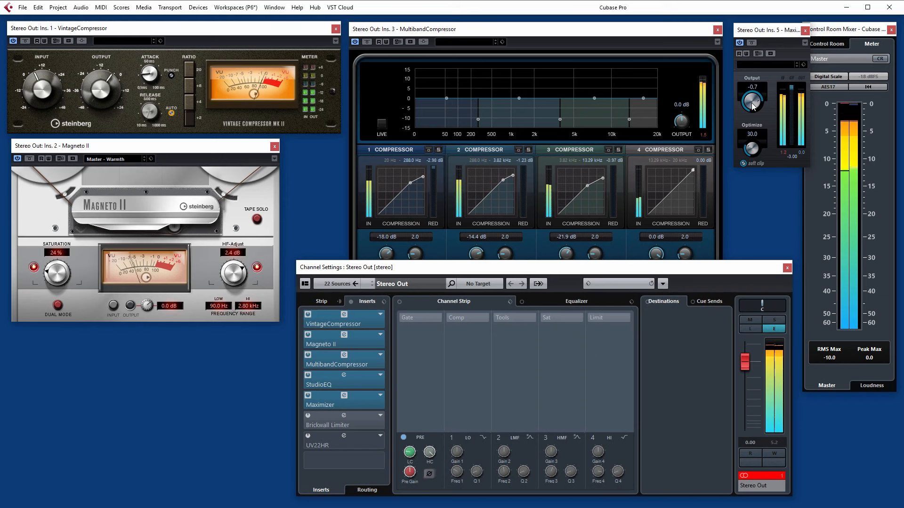
- Set Maximizer output to -0.4 dB and open the Brickwall Limiter editor at -0.5 threshold
left_click_drag(751, 100, 751, 98)
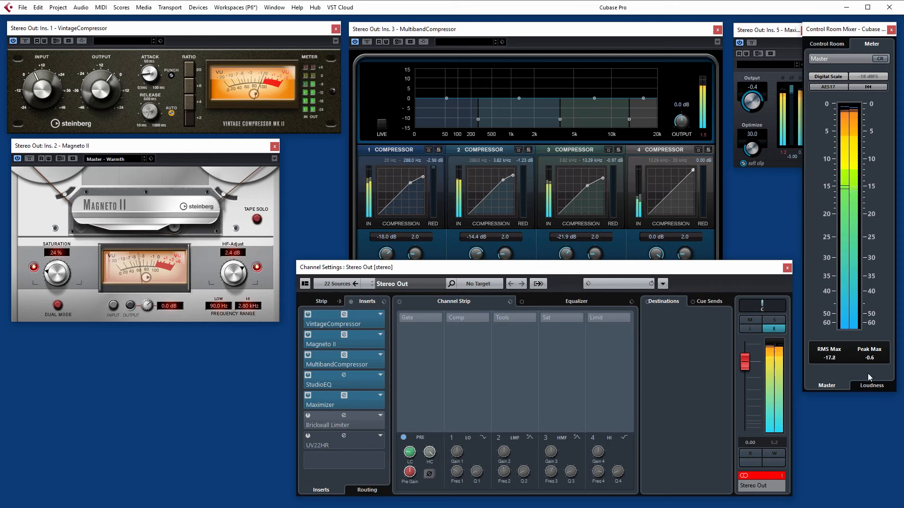
mouse_move(358, 415)
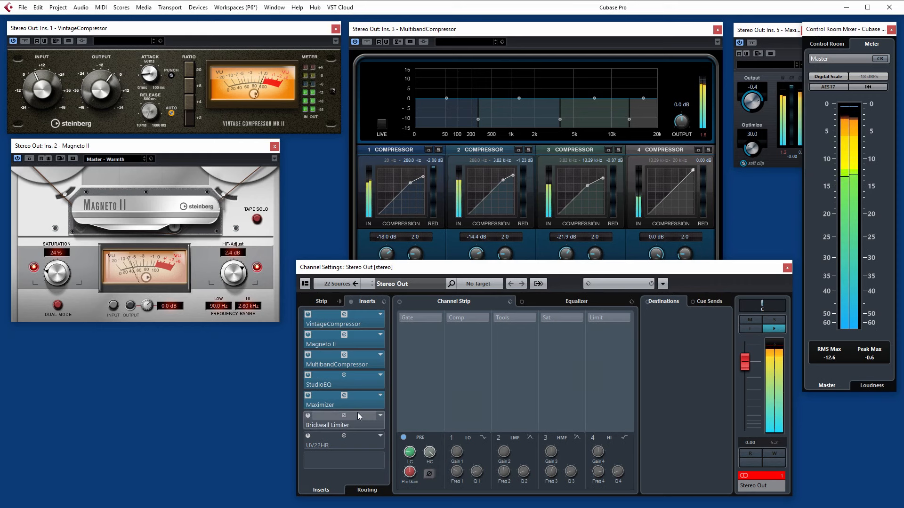
left_click(326, 413)
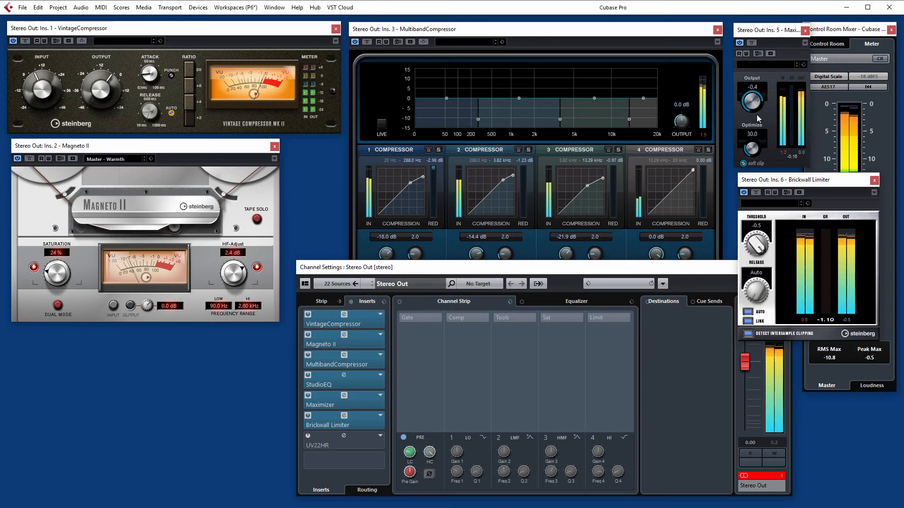
- Pull the Maximizer output down to about -2.1 dB and beyond while watching limiter reduction
left_click_drag(752, 103, 752, 112)
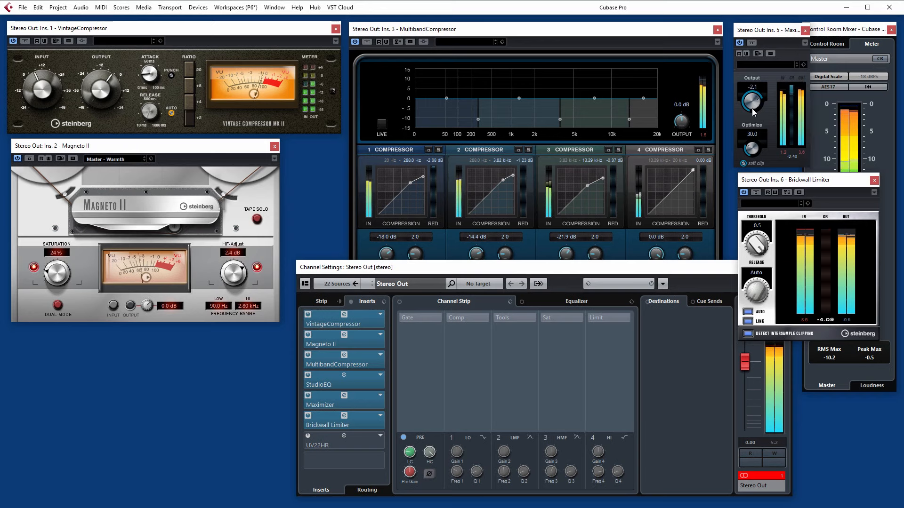
left_click_drag(753, 100, 752, 92)
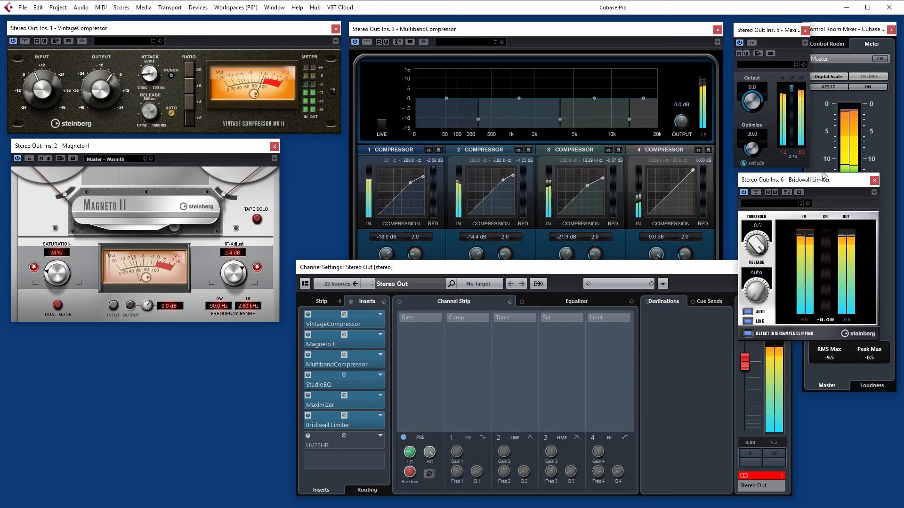
- Toggle the UV22HR dither bypass and reopen the StudioEQ editor with all bands off
left_click(340, 440)
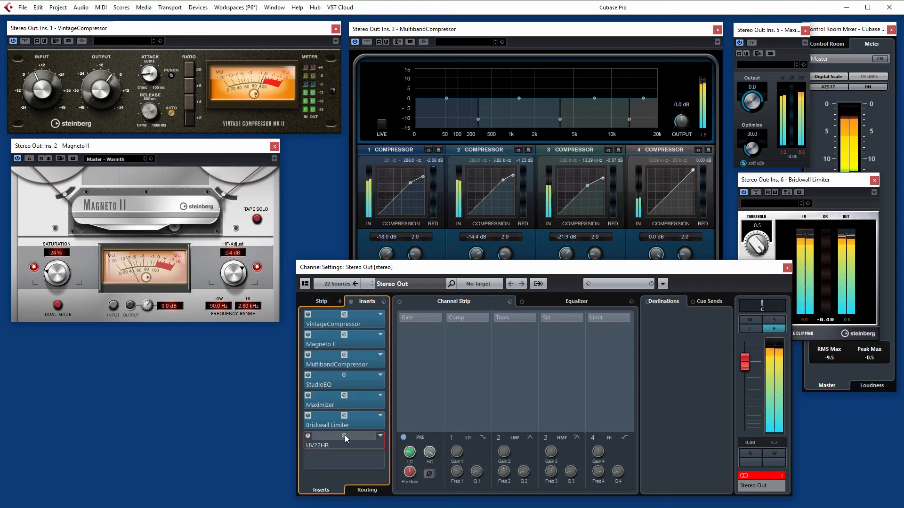
left_click(345, 441)
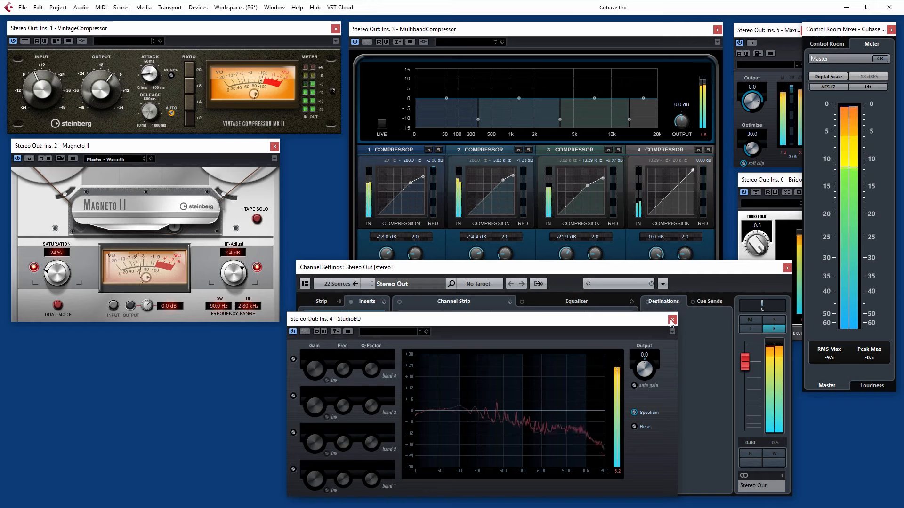
- Close the StudioEQ editor and click the Inserts header to show the seven-insert chain
left_click(671, 319)
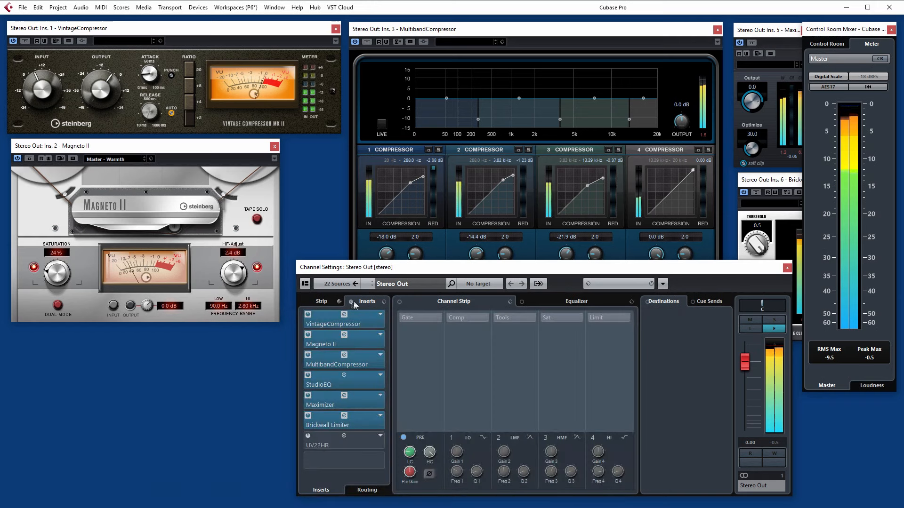
left_click(334, 384)
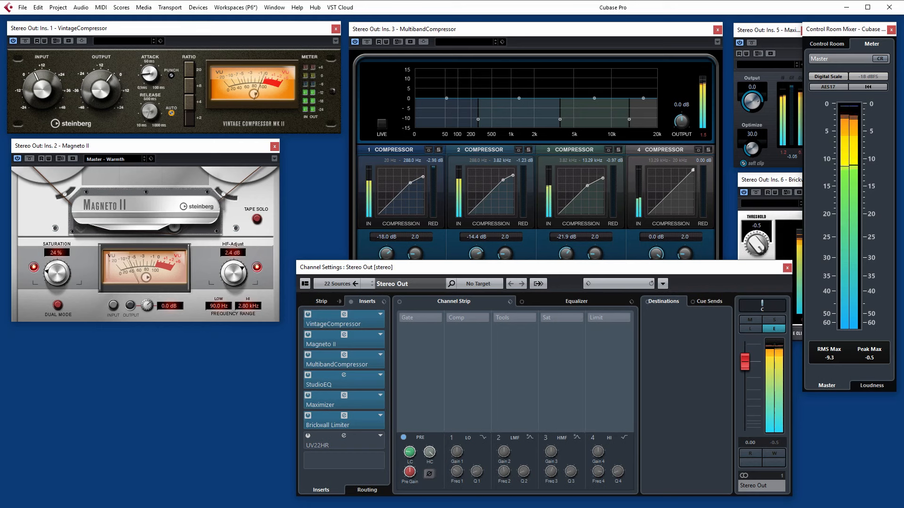
mouse_move(202, 452)
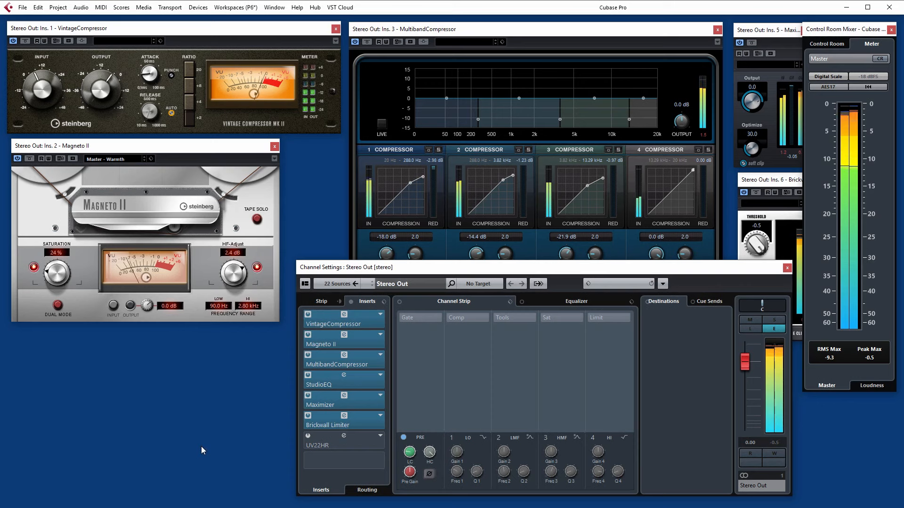
mouse_move(239, 459)
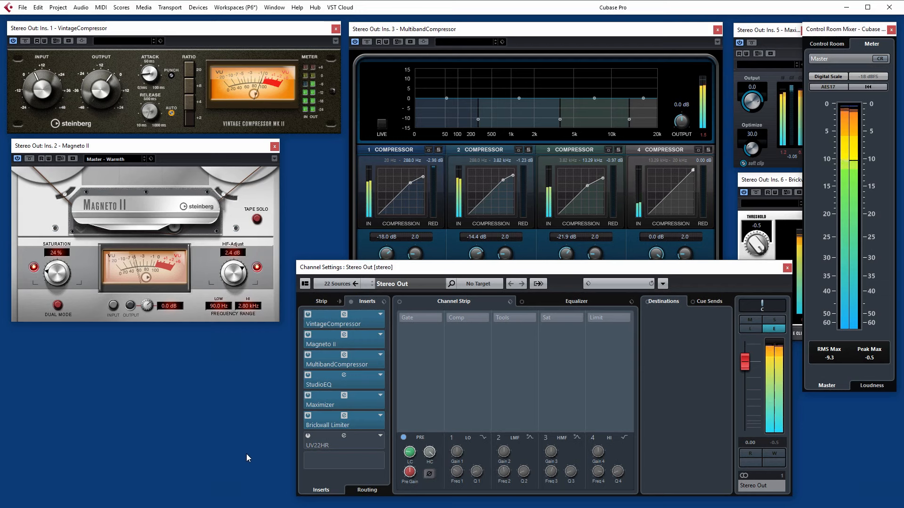
mouse_move(287, 440)
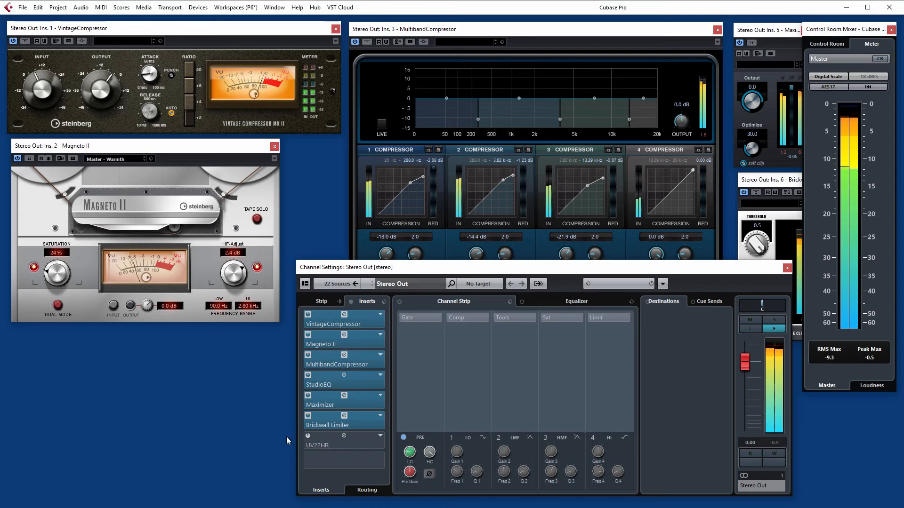
mouse_move(224, 414)
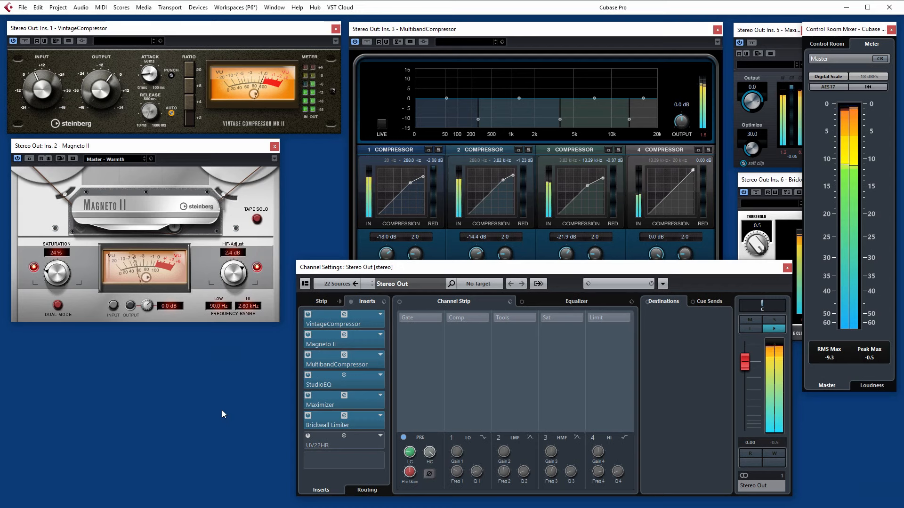